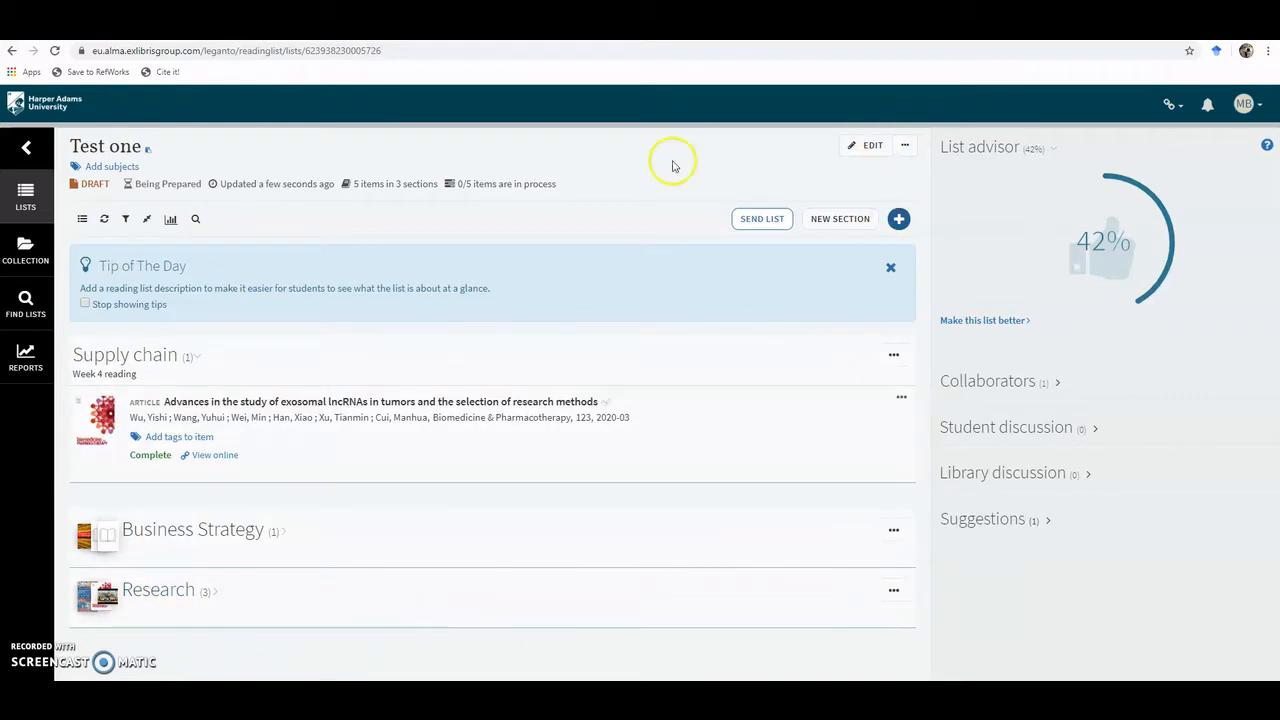
- Search Books & more for 'essentials of marketing brassington' and add the result to Supply chain
left_click(898, 218)
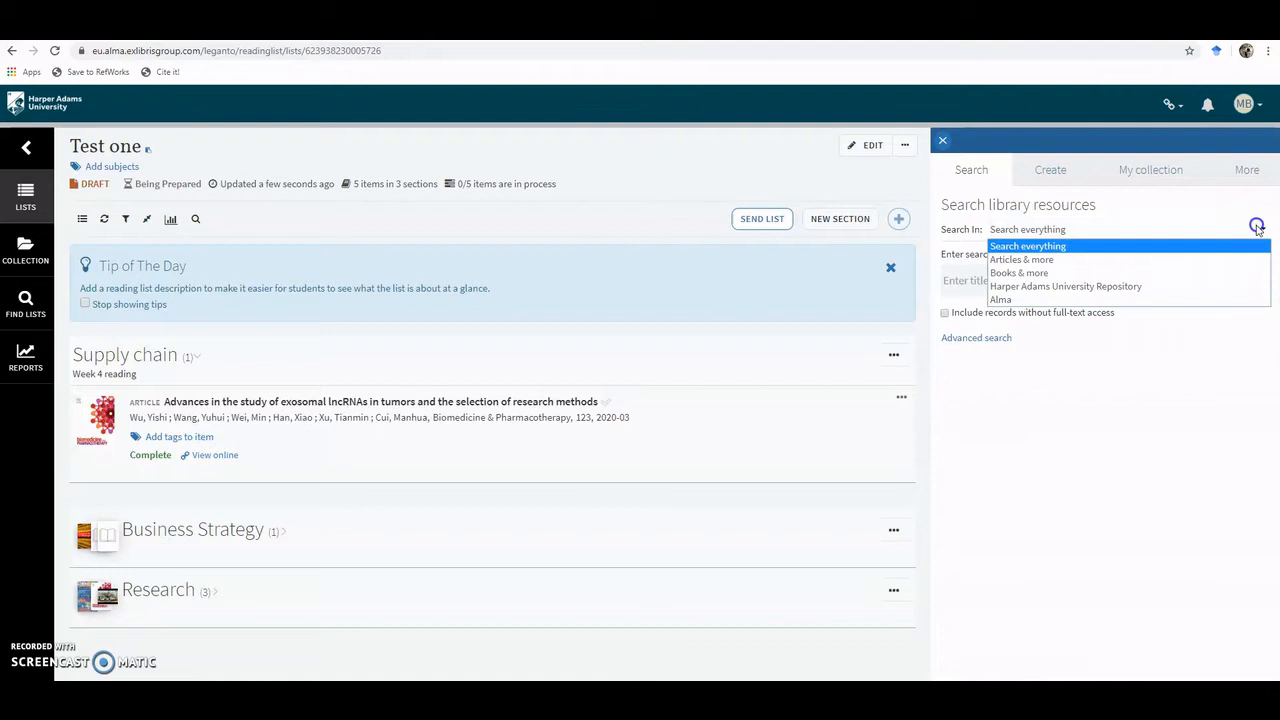
left_click(1020, 272)
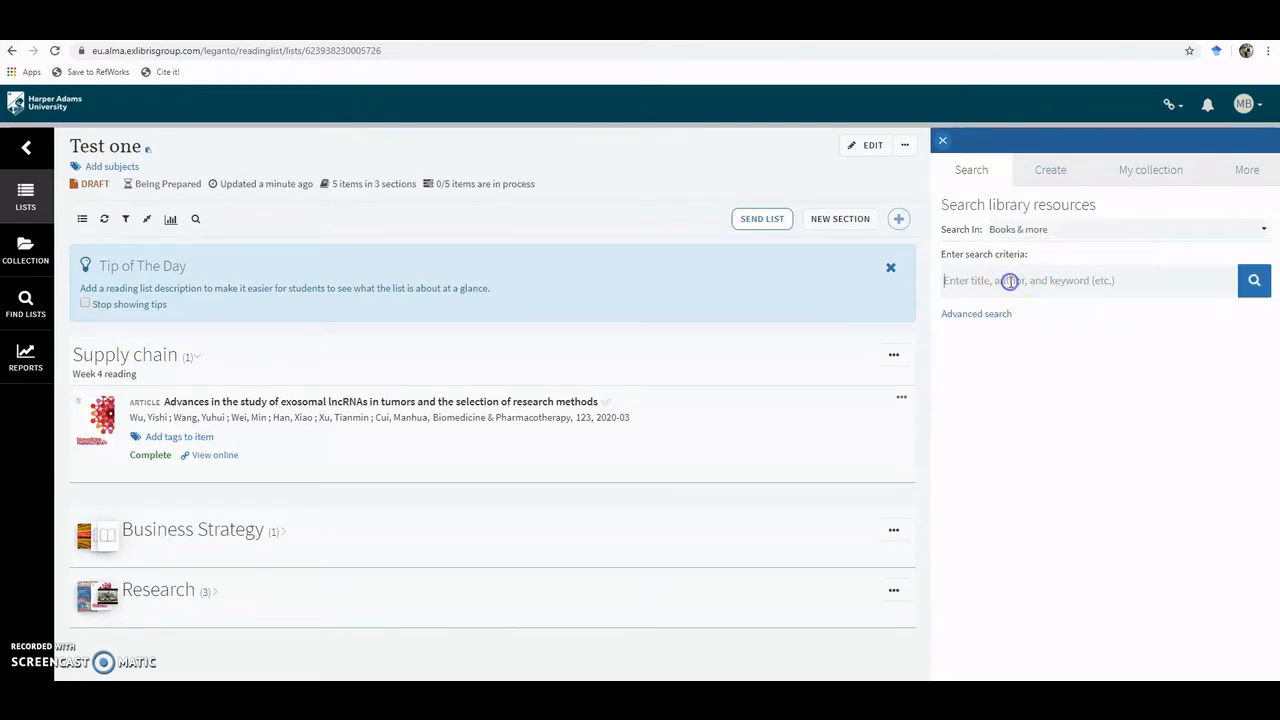
type("essentials of marketi")
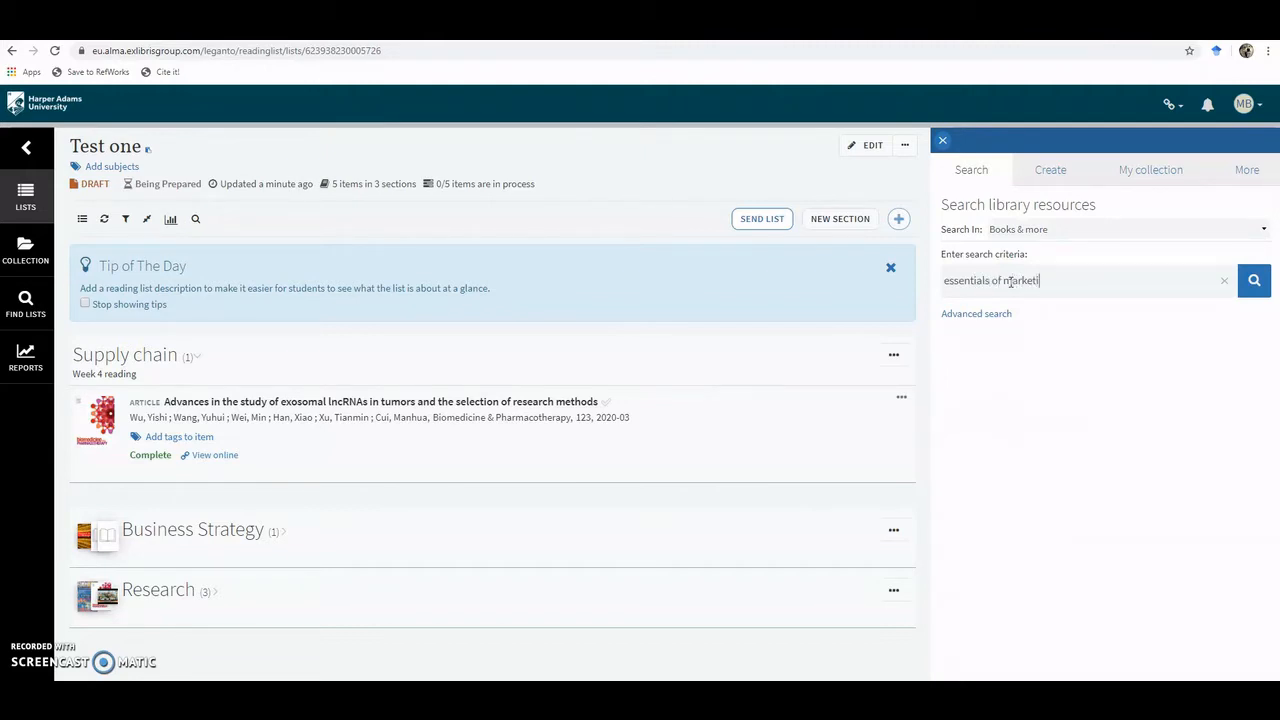
type("ng brass")
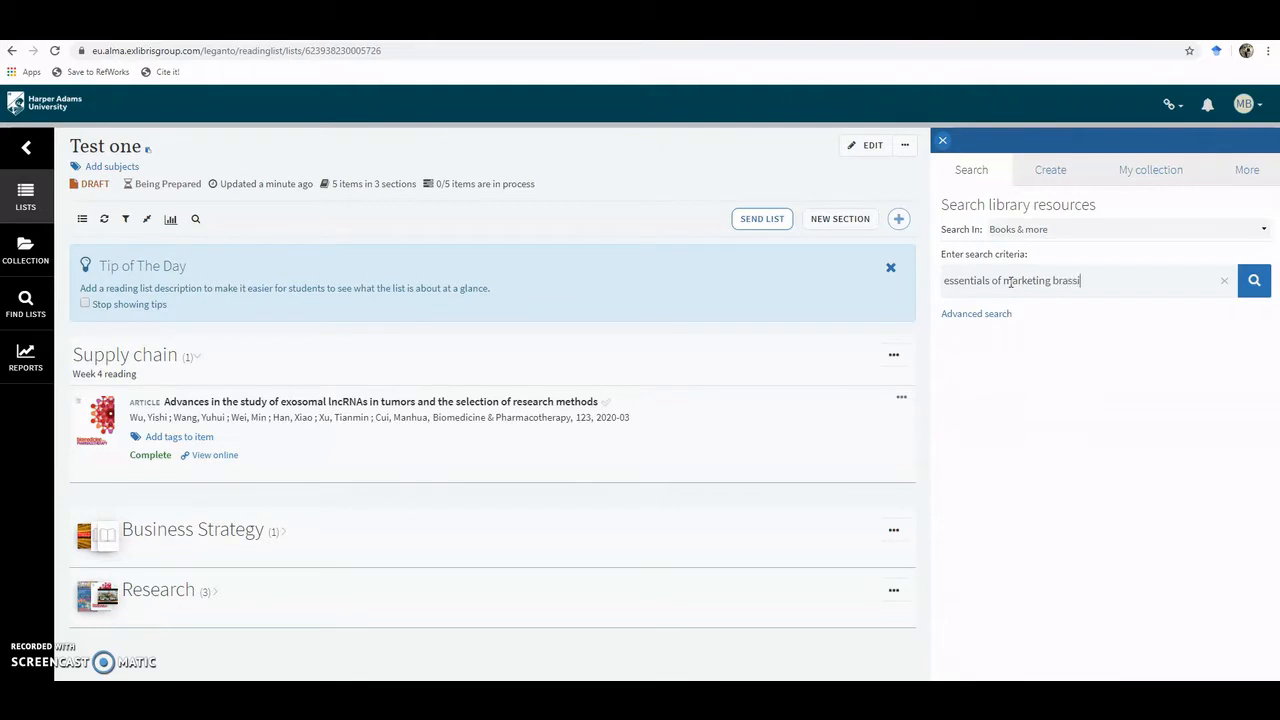
type("ington")
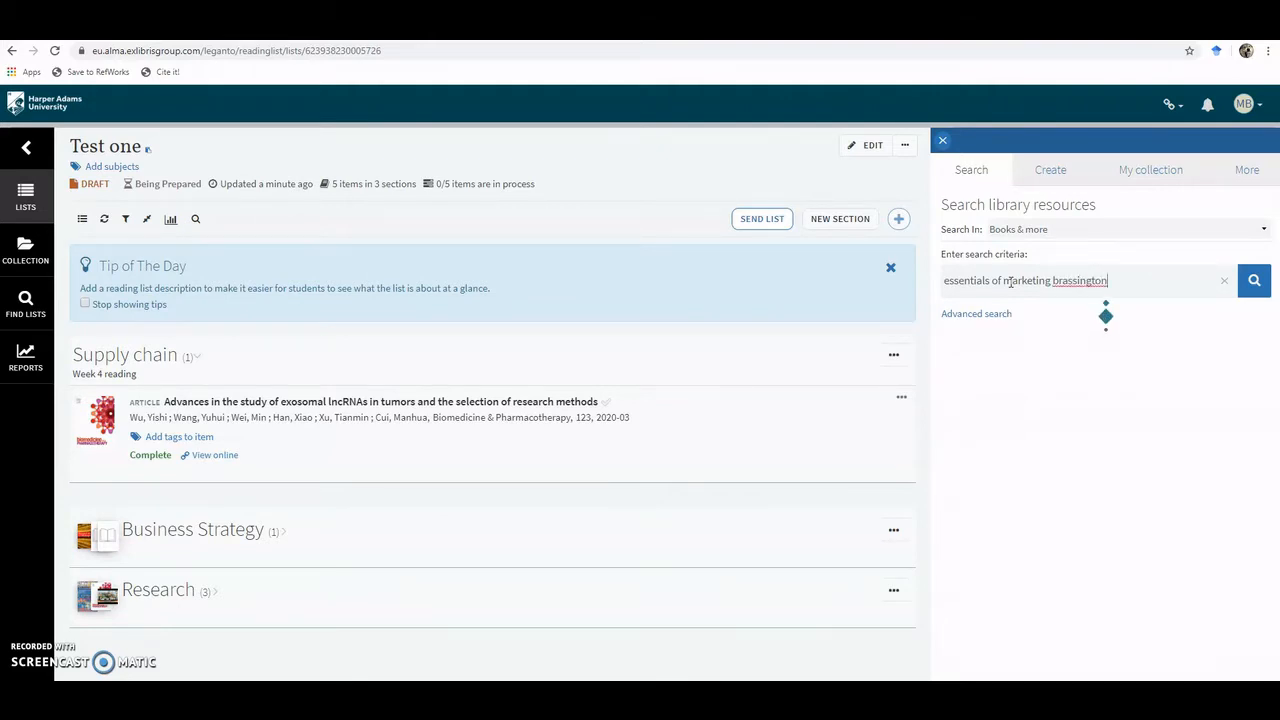
left_click(1252, 280)
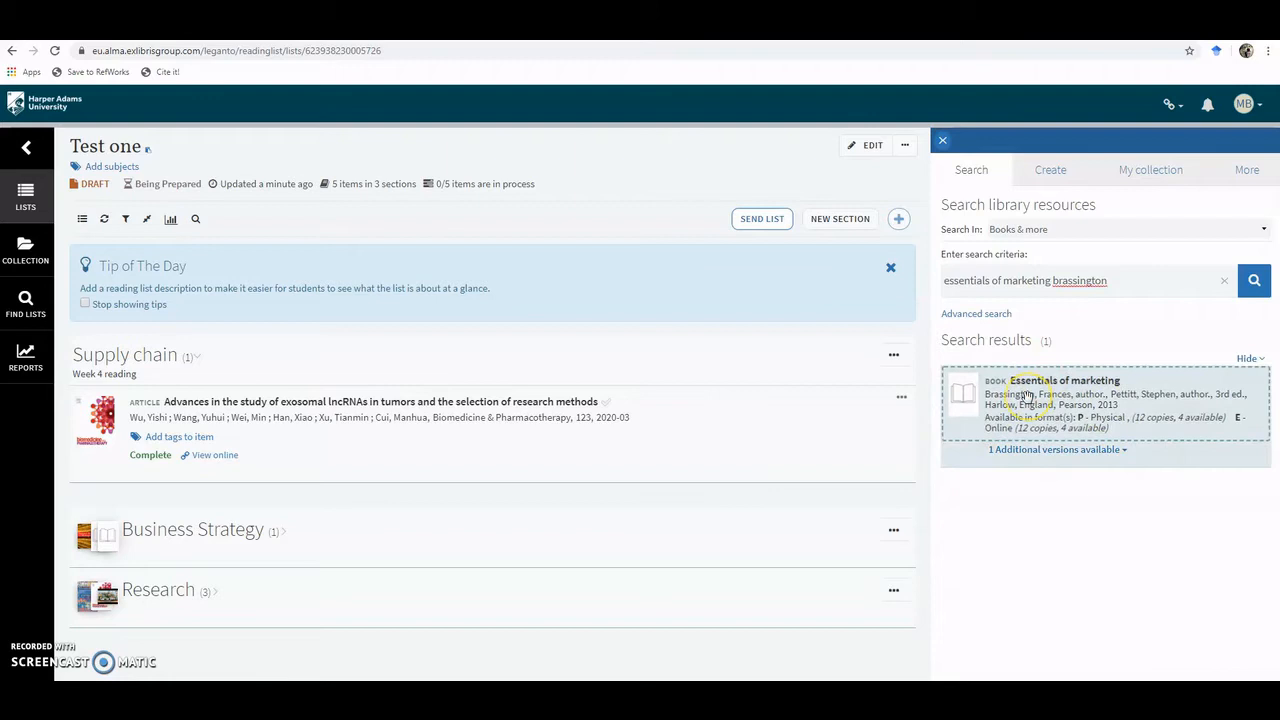
mouse_move(1224, 422)
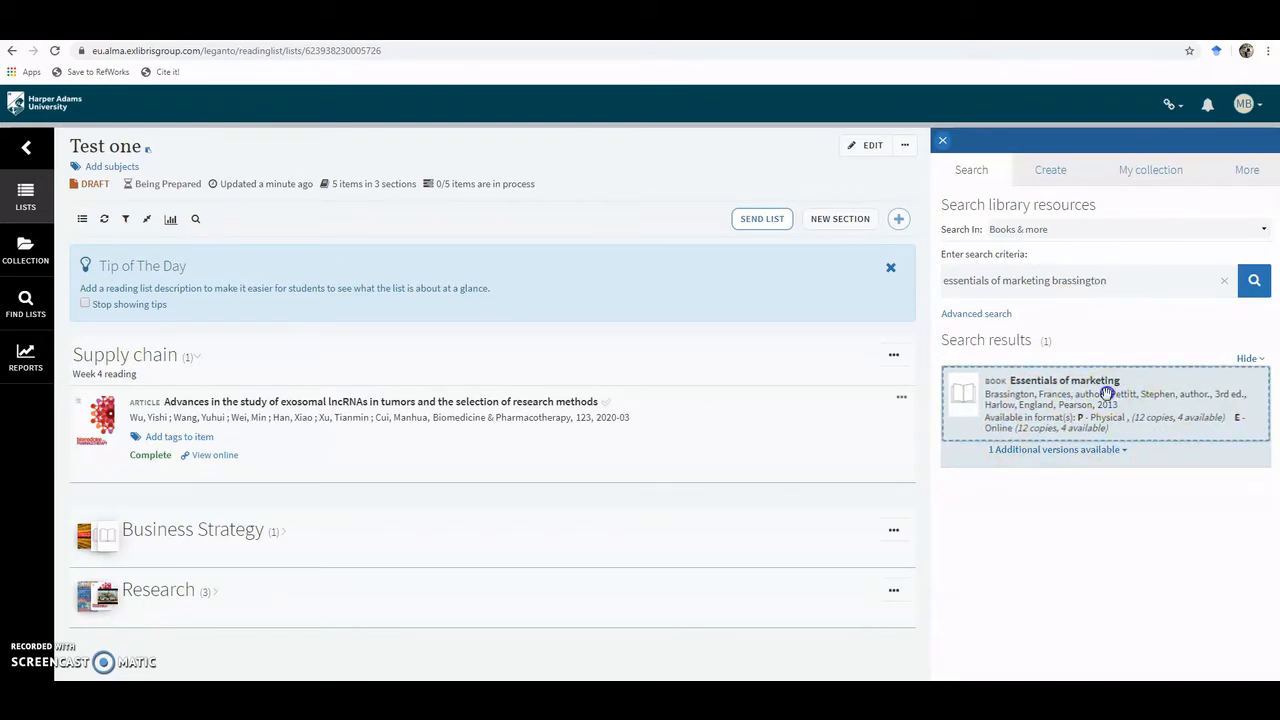
left_click(1104, 404)
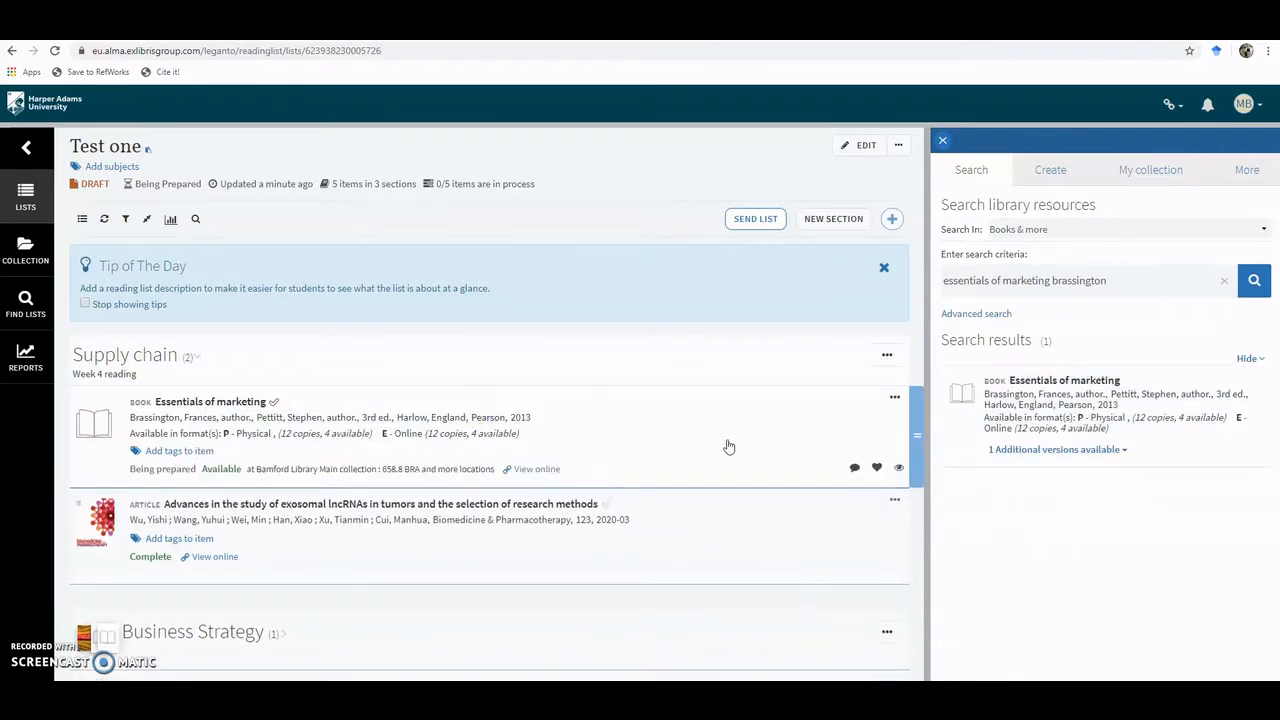
- View the book online and open chapter 4 'Segmenting markets' from its table of contents
left_click(212, 400)
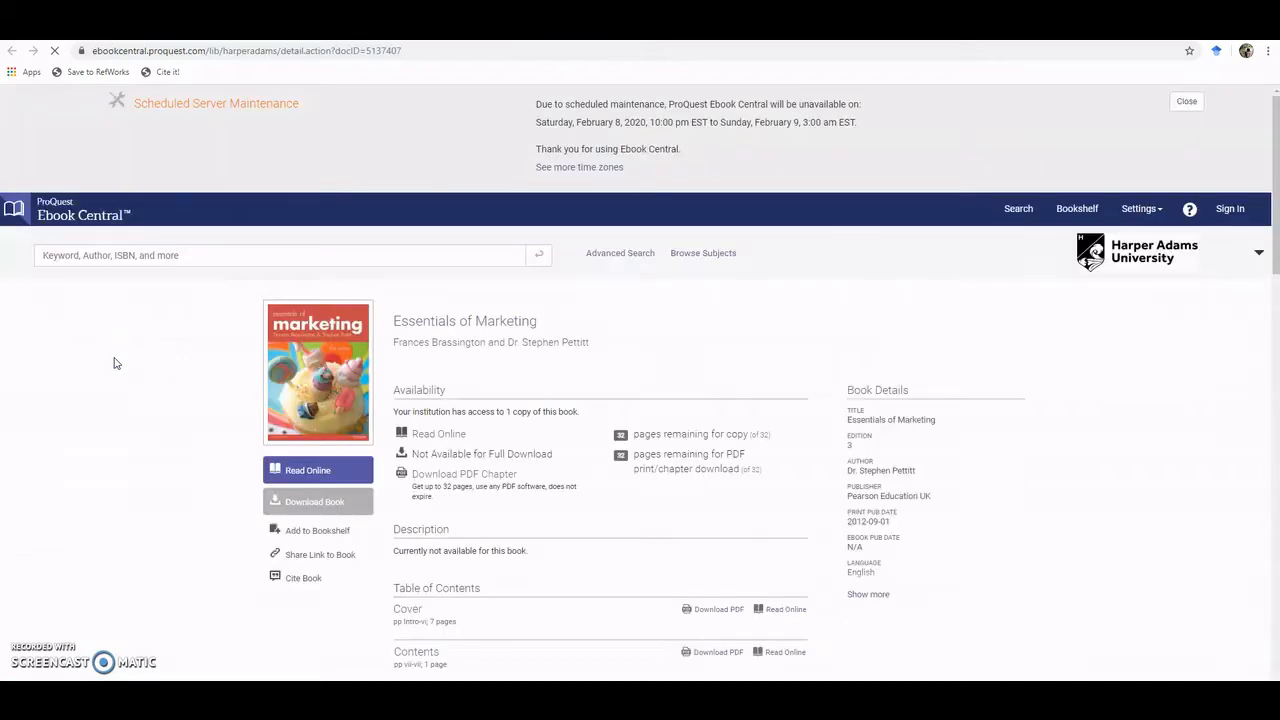
scroll("down", 3)
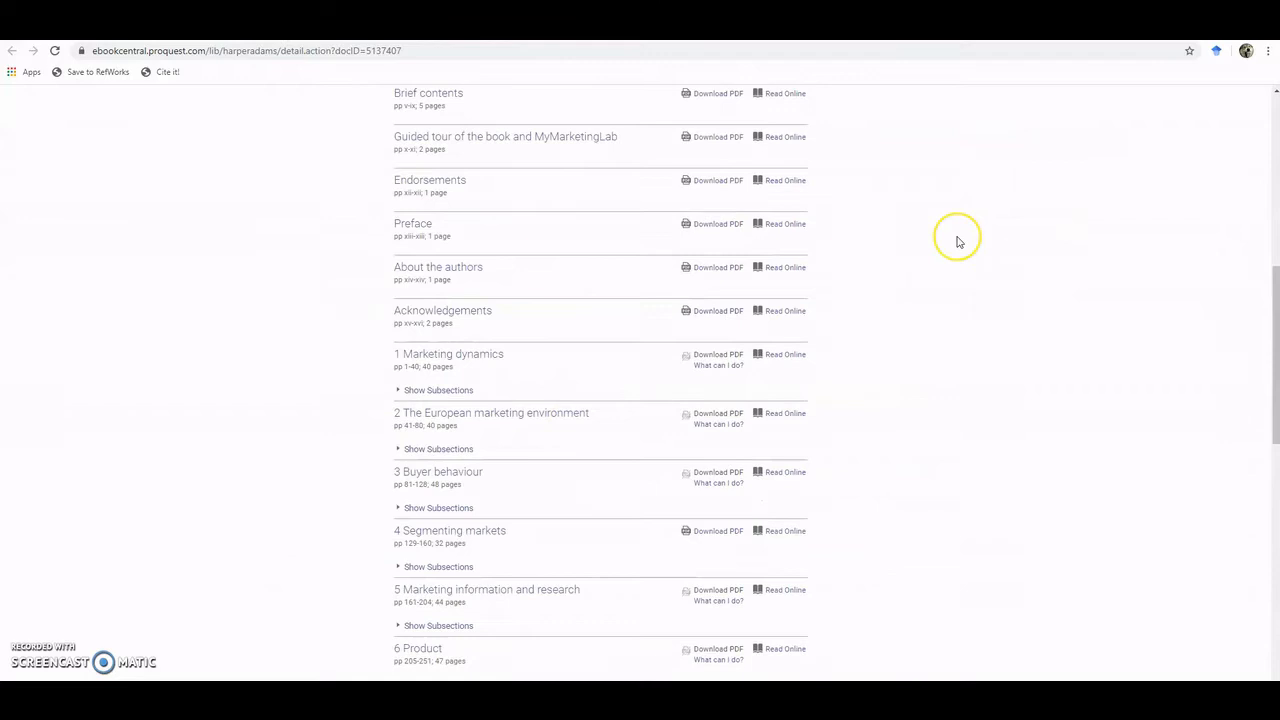
scroll("down", 3)
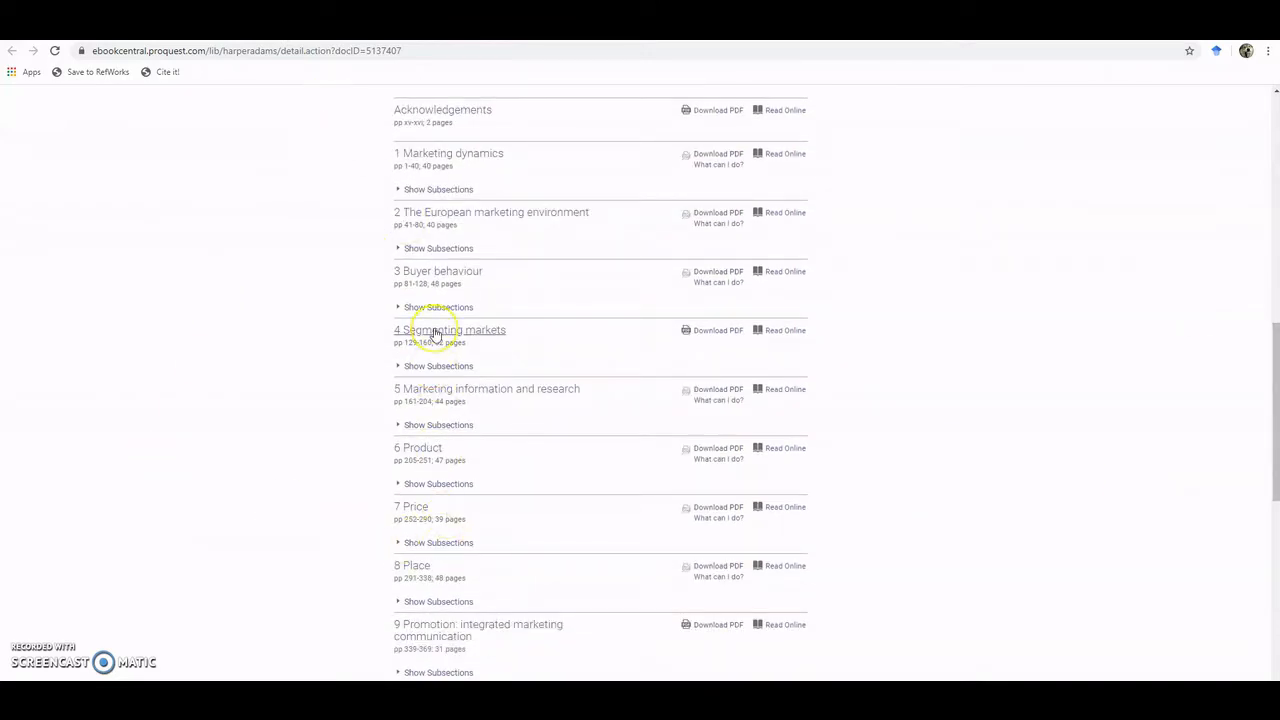
left_click(450, 328)
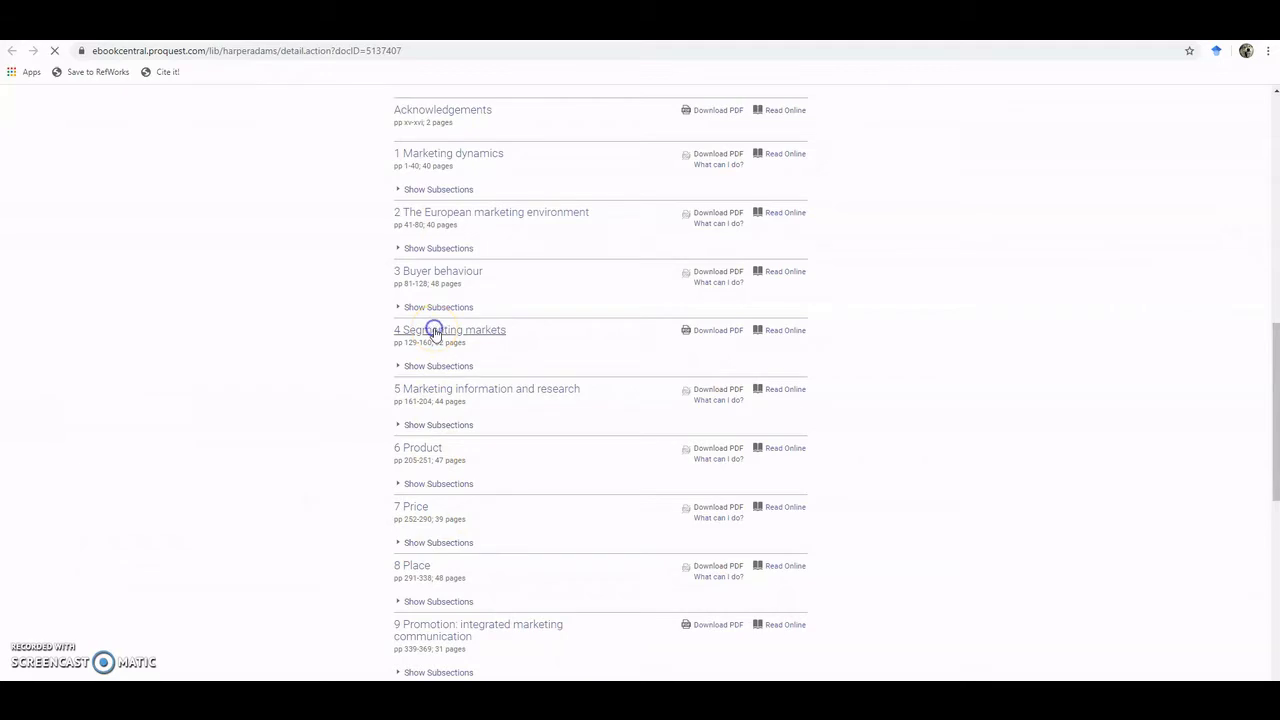
left_click(448, 328)
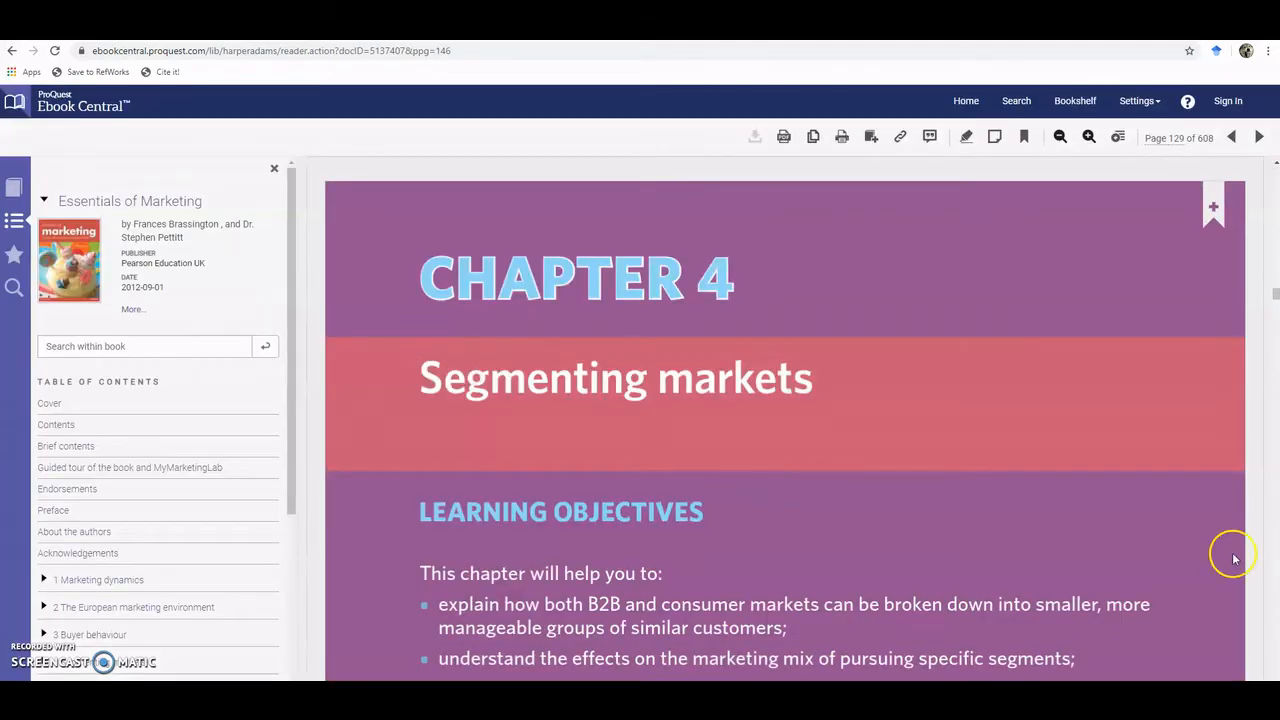
mouse_move(496, 88)
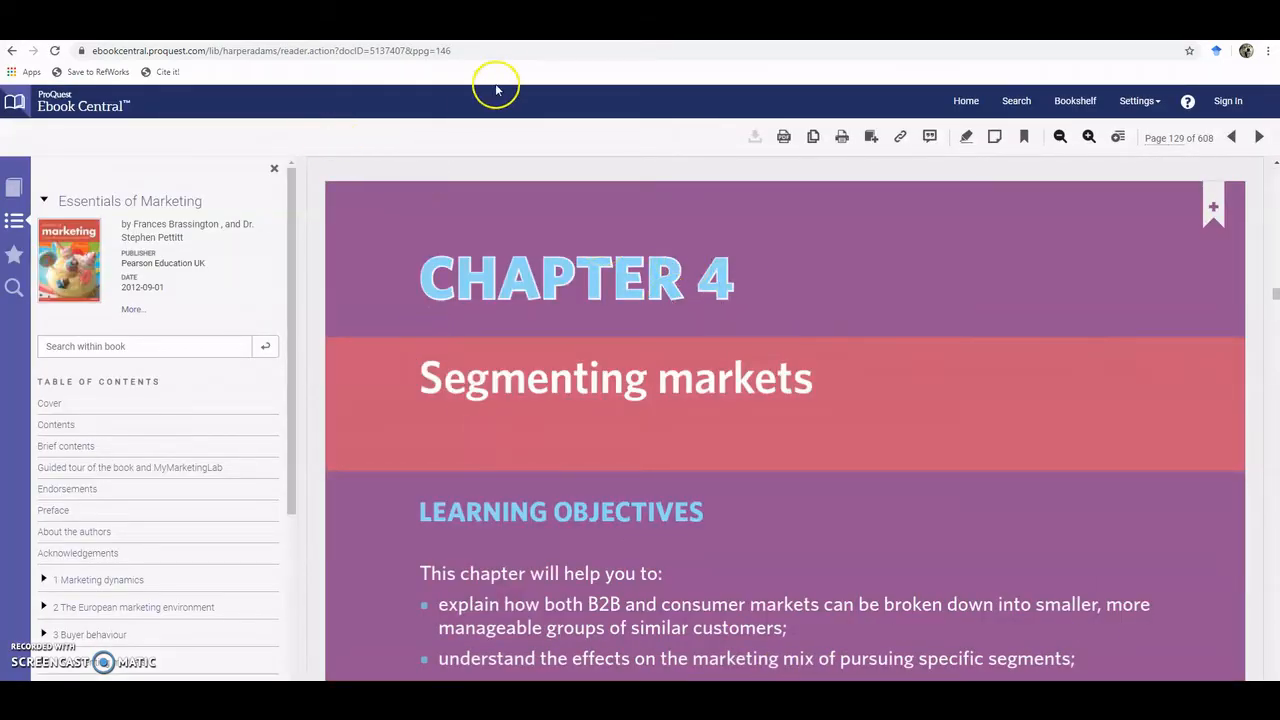
left_click(270, 50)
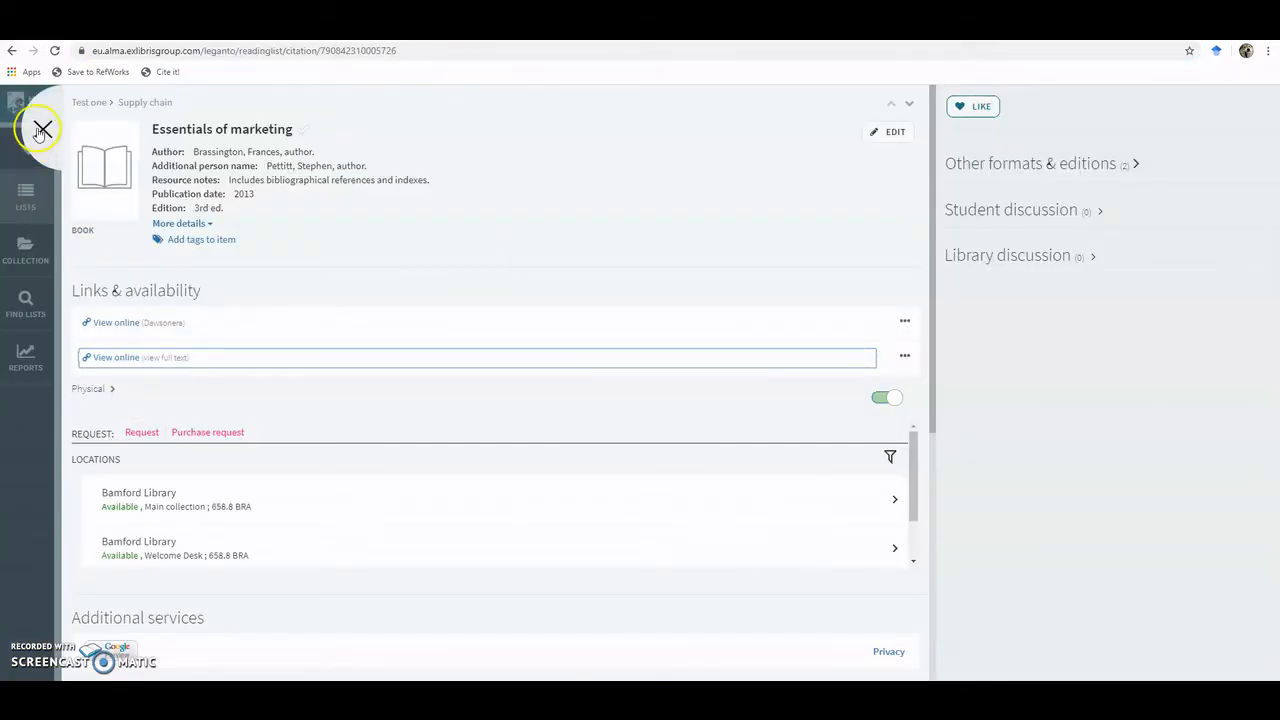
- Edit the Essentials of marketing item and add a new source field for the chapter URL
left_click(40, 130)
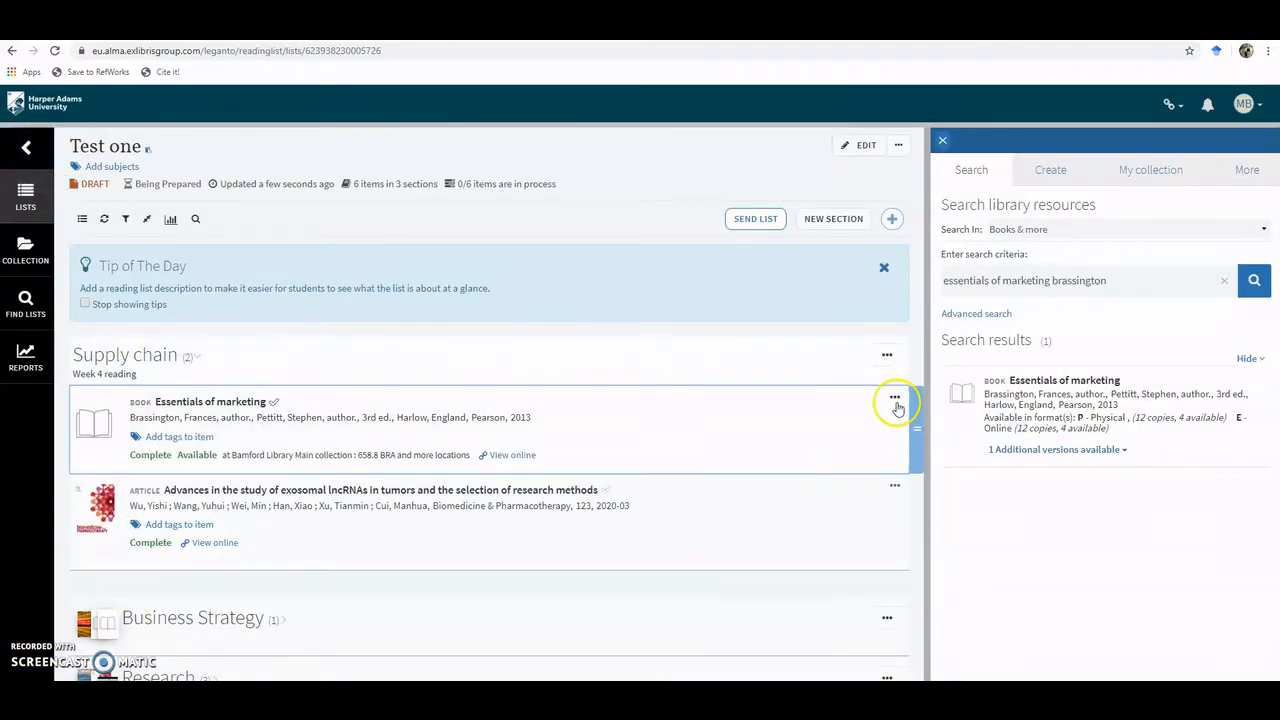
left_click(896, 398)
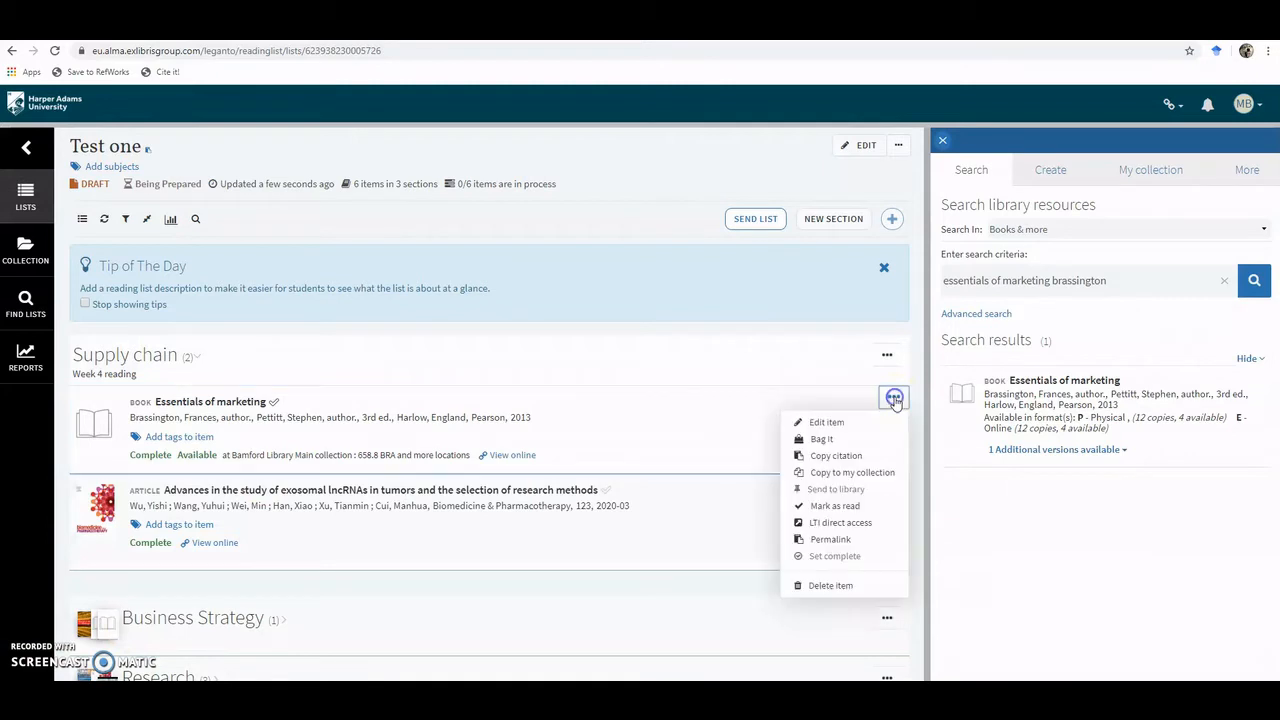
left_click(820, 422)
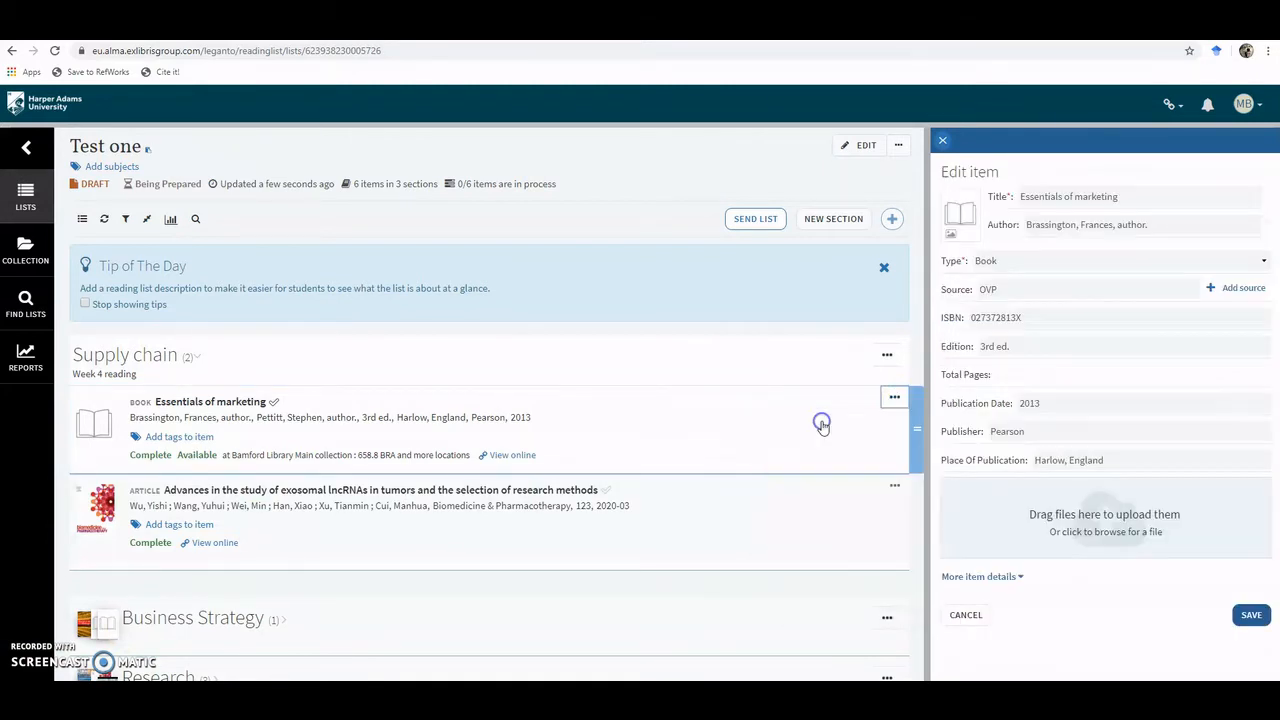
mouse_move(936, 432)
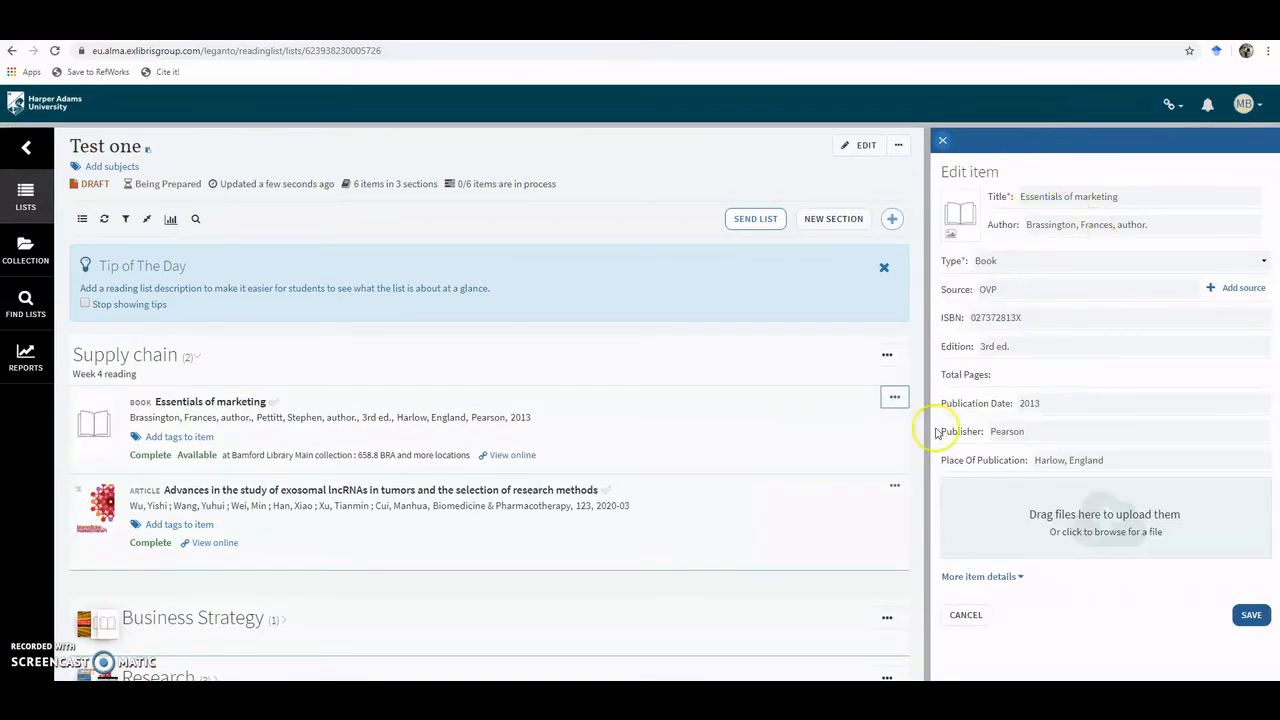
mouse_move(1224, 296)
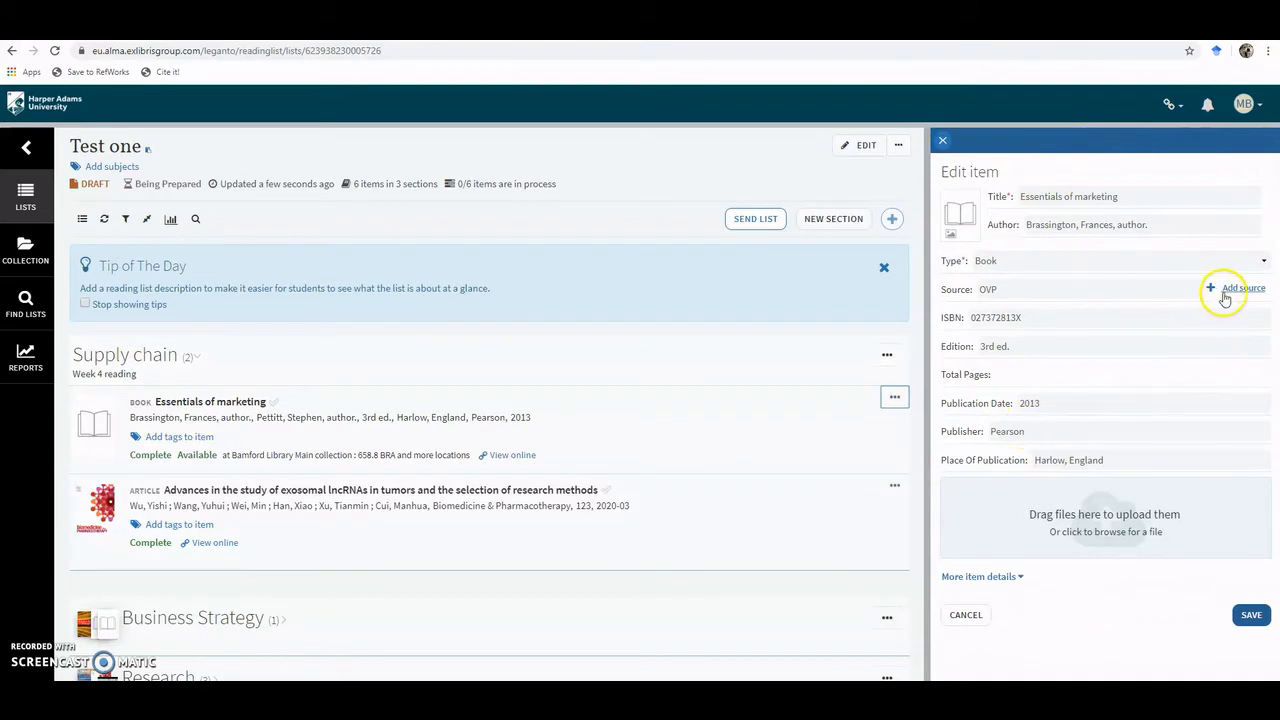
left_click(1226, 288)
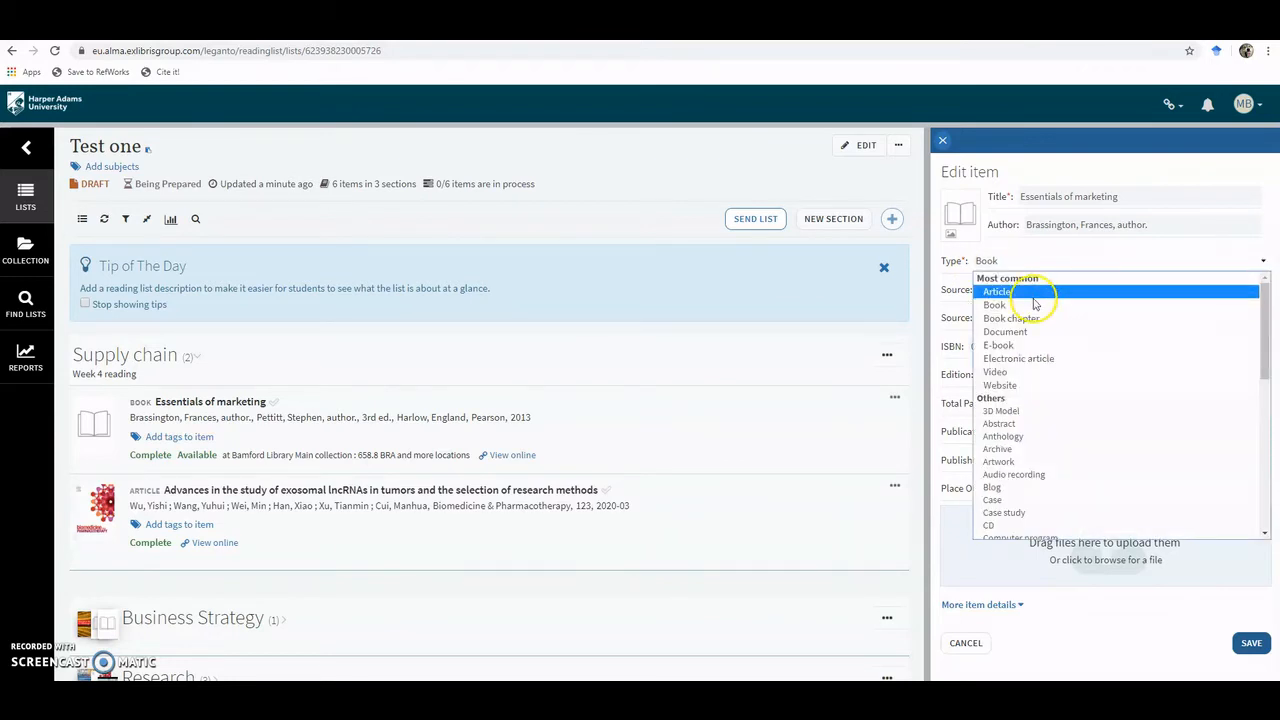
- Set Type to Book chapter, title 'Segmenting markets', chapter number 4, and save
left_click(1006, 318)
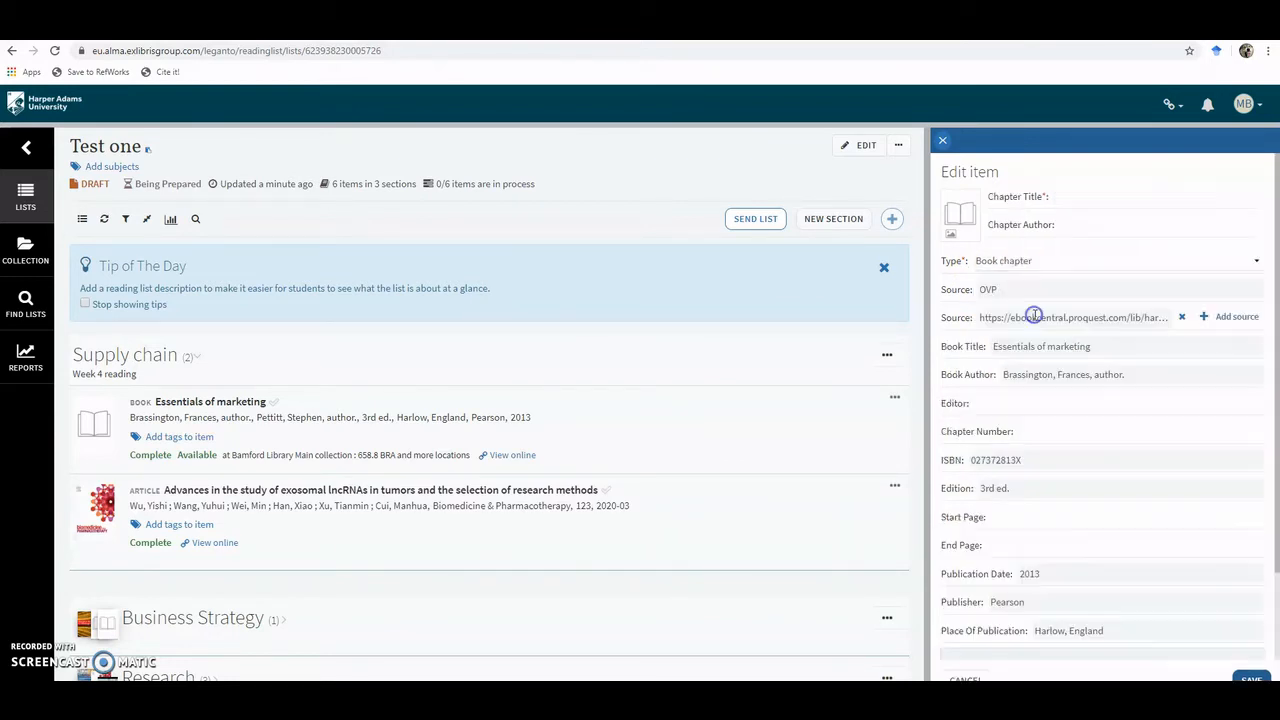
left_click(1120, 196)
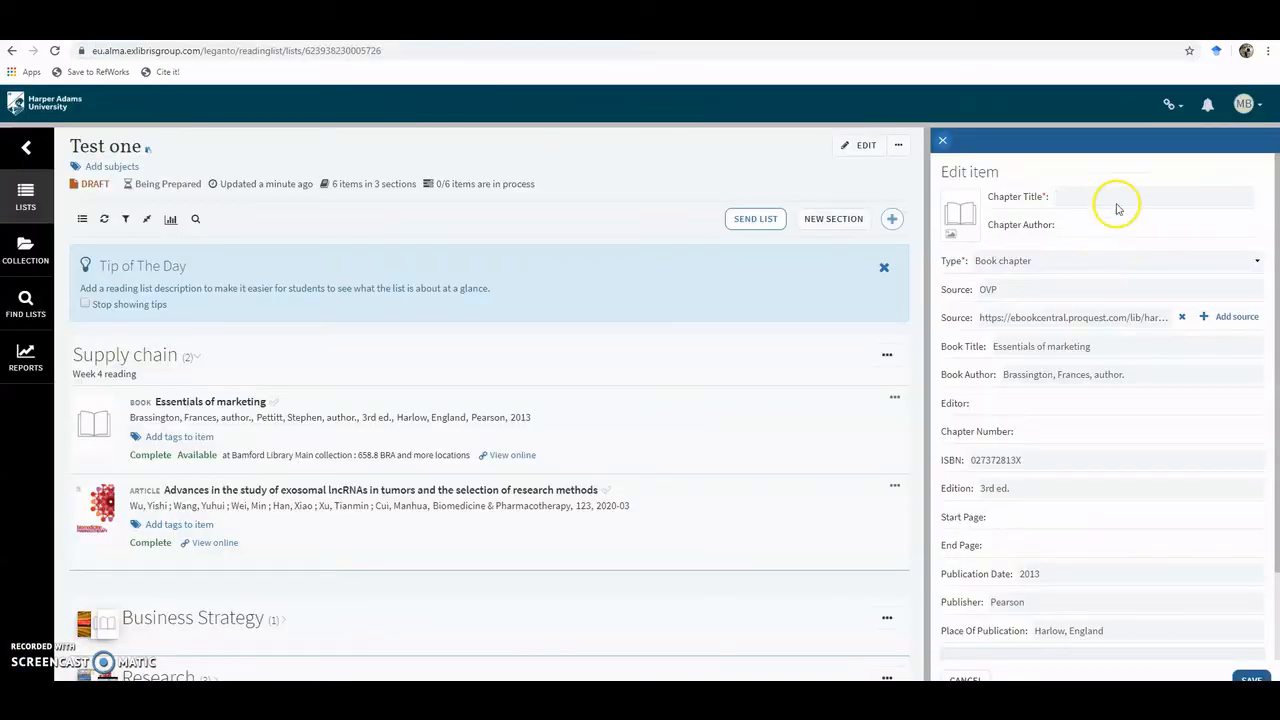
type("Segmenting markets")
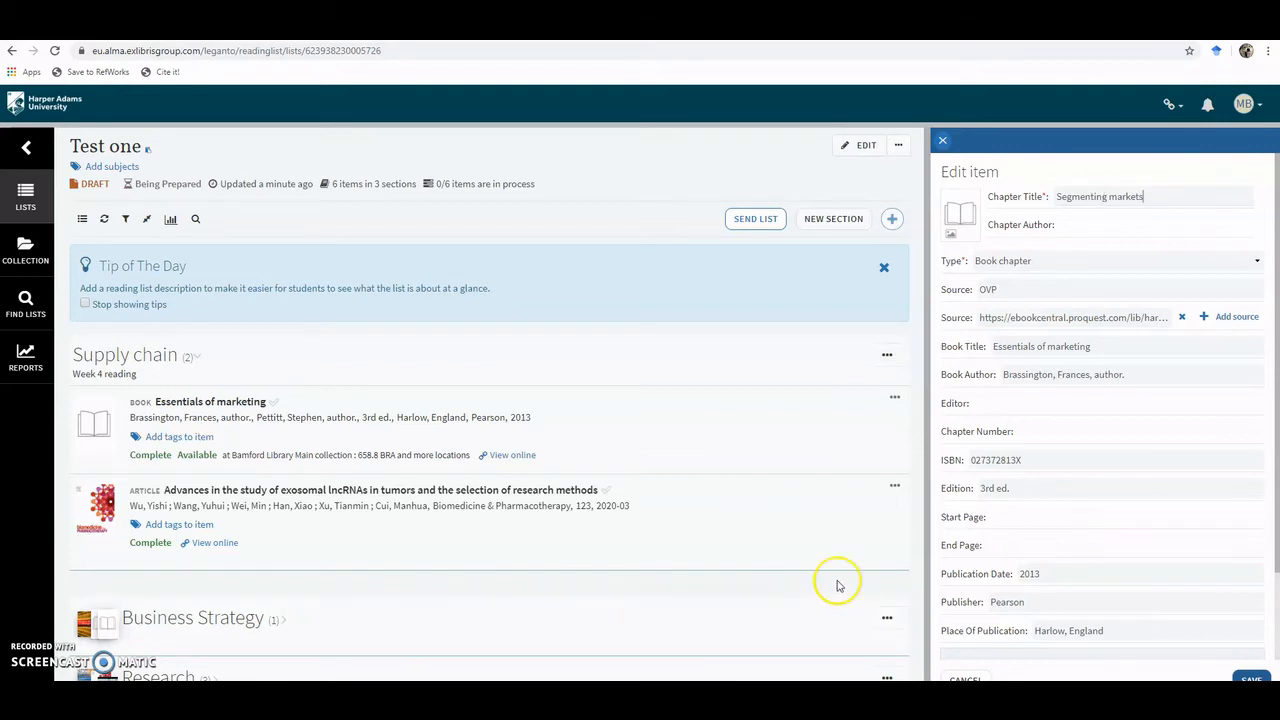
left_click(1130, 432)
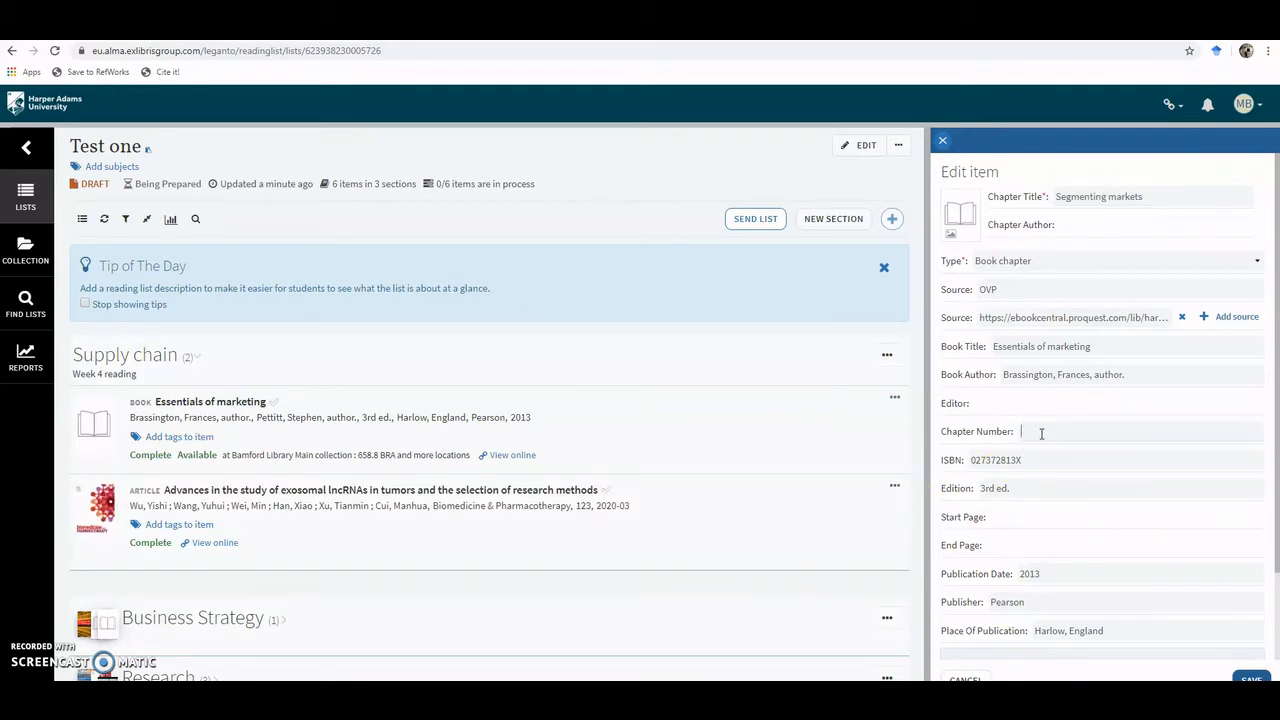
type("4")
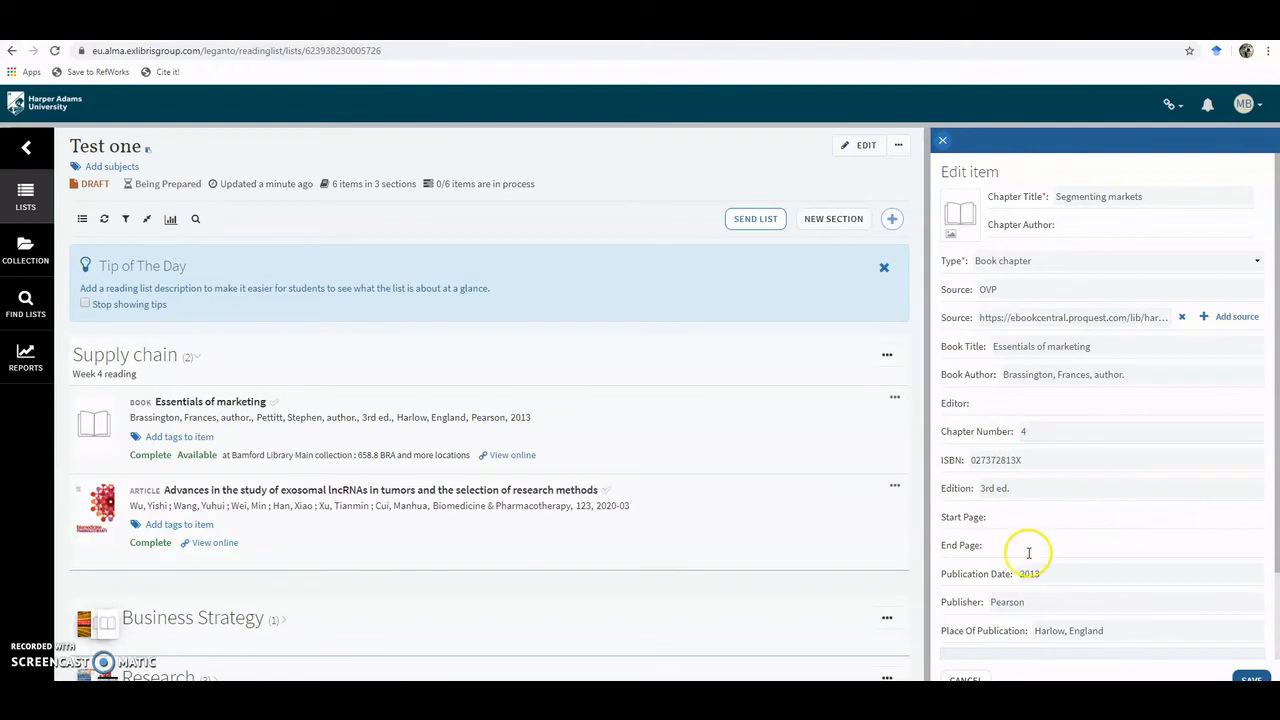
scroll("down", 3)
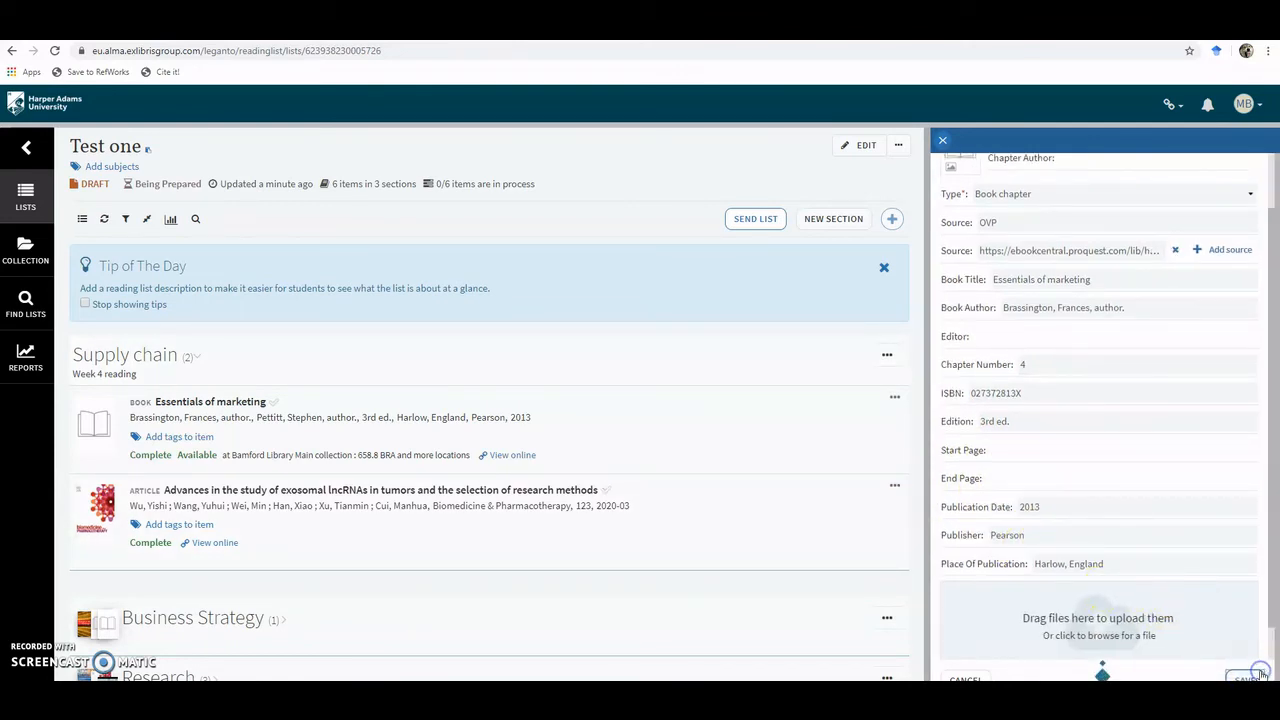
left_click(942, 140)
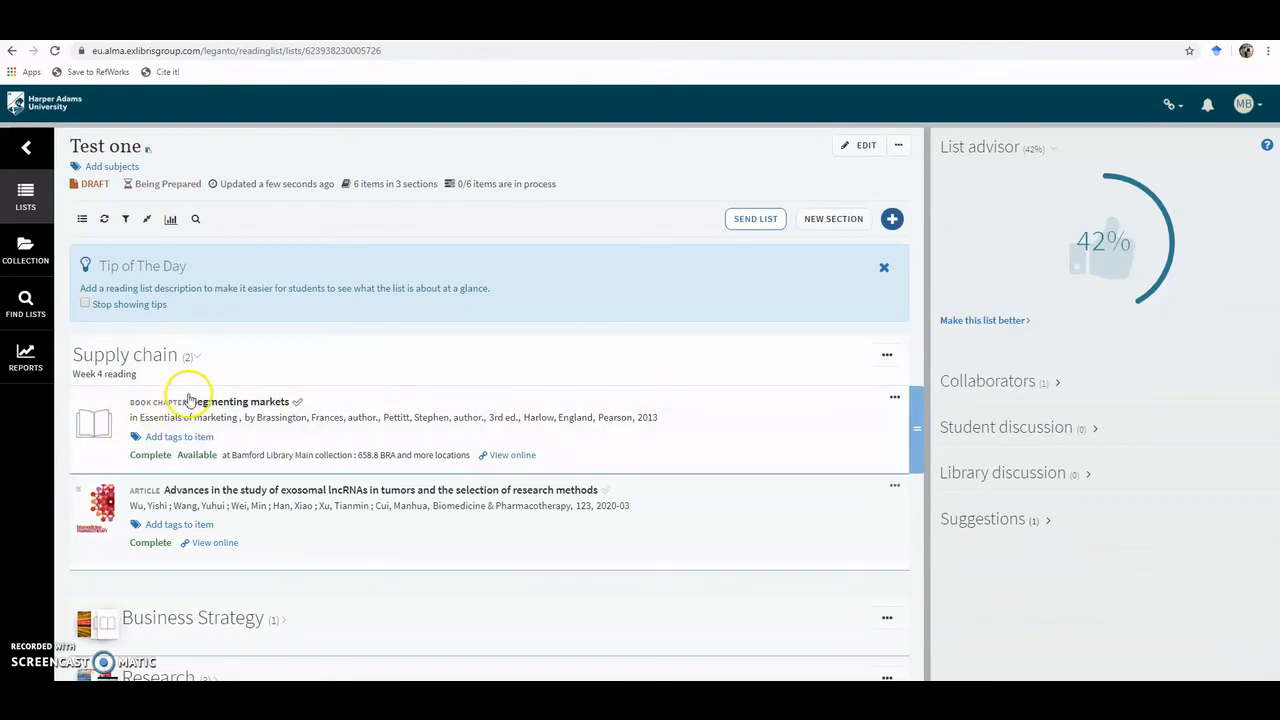
mouse_move(318, 408)
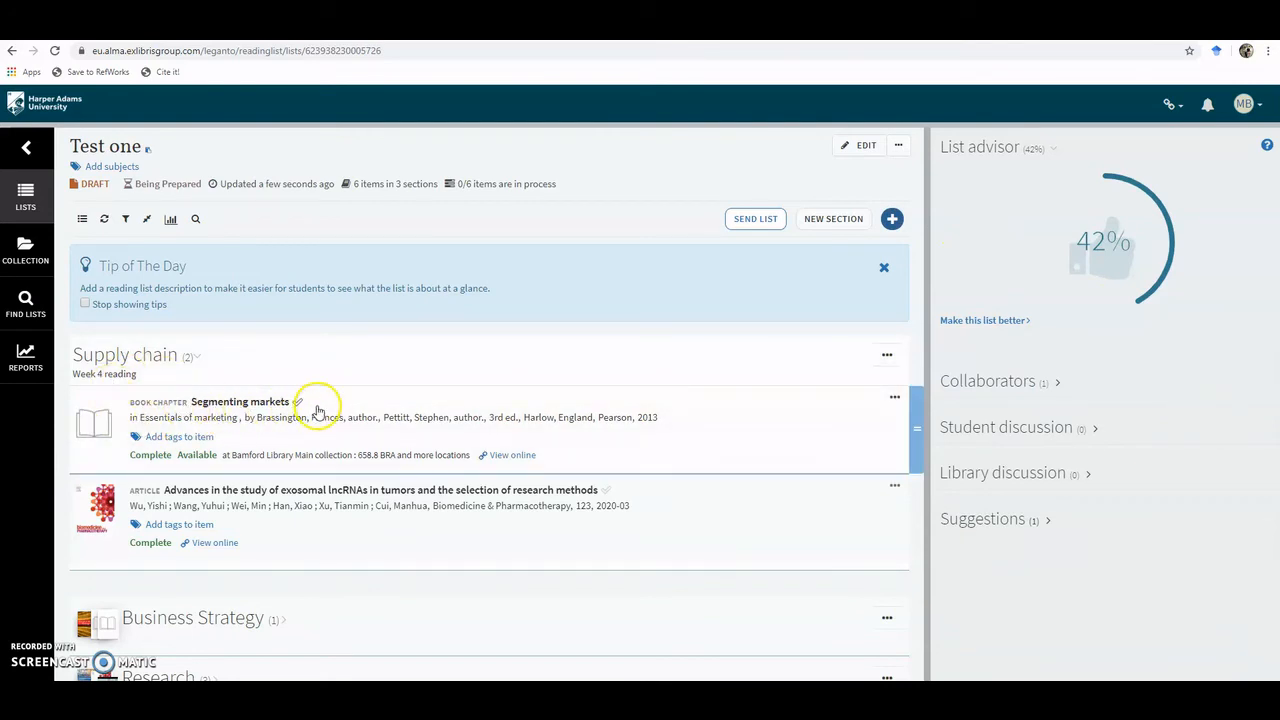
- Hide the item's first two online links and follow the remaining Ebook Central chapter link
left_click(240, 402)
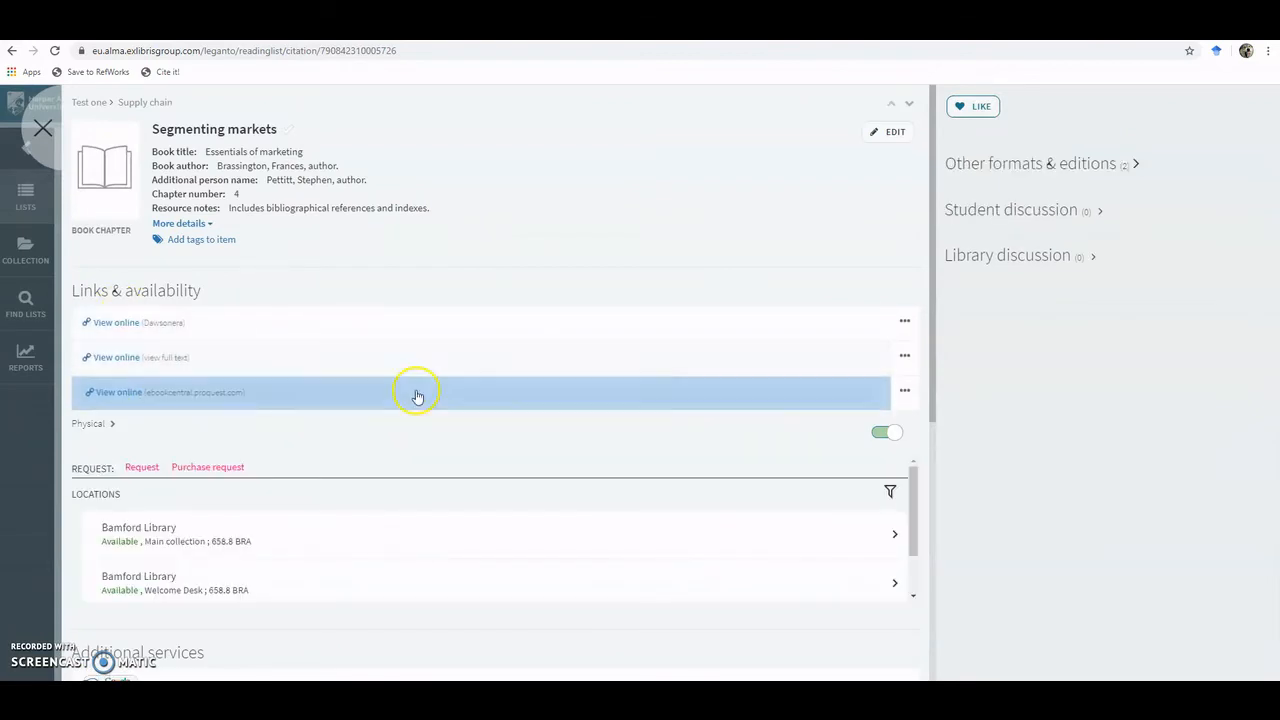
mouse_move(212, 402)
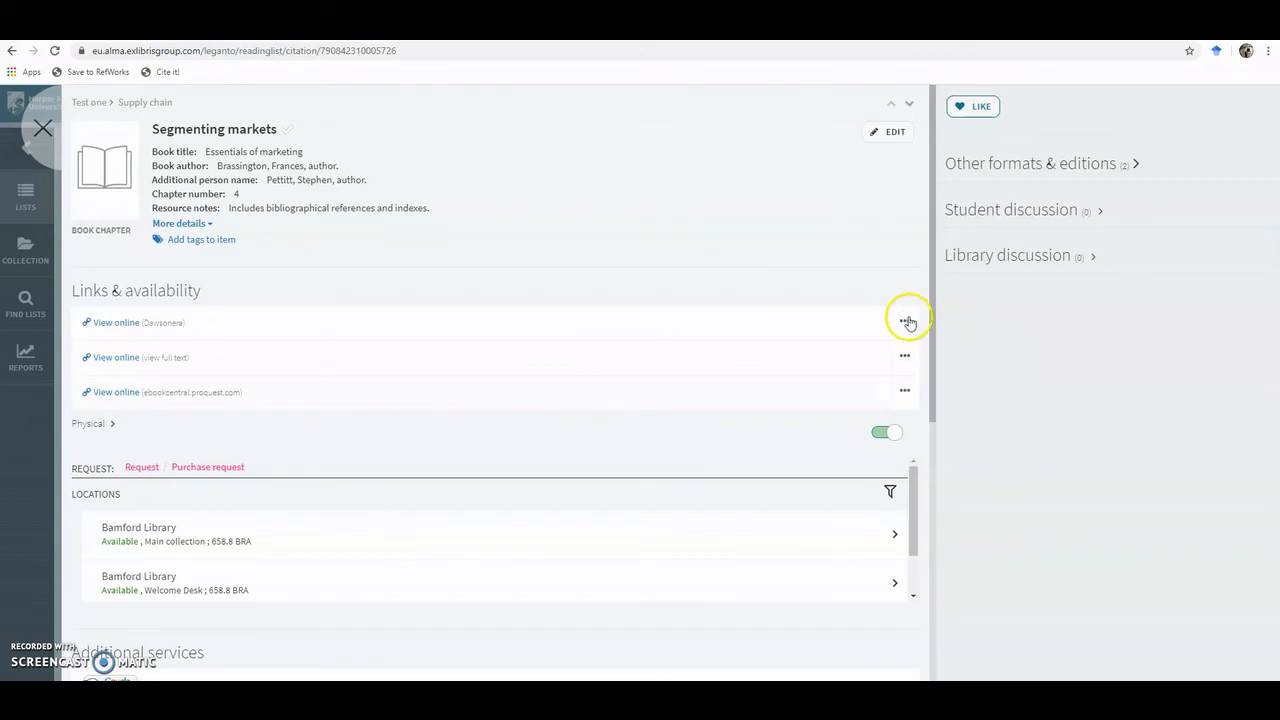
left_click(906, 320)
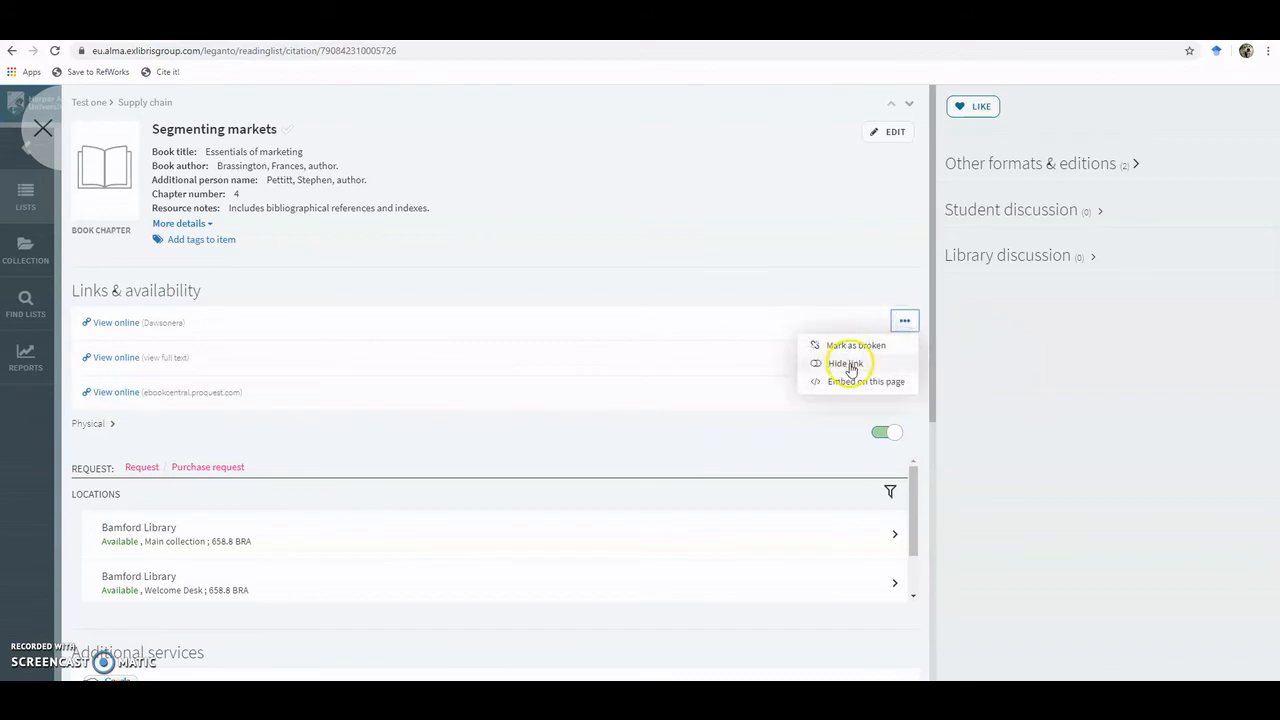
left_click(846, 364)
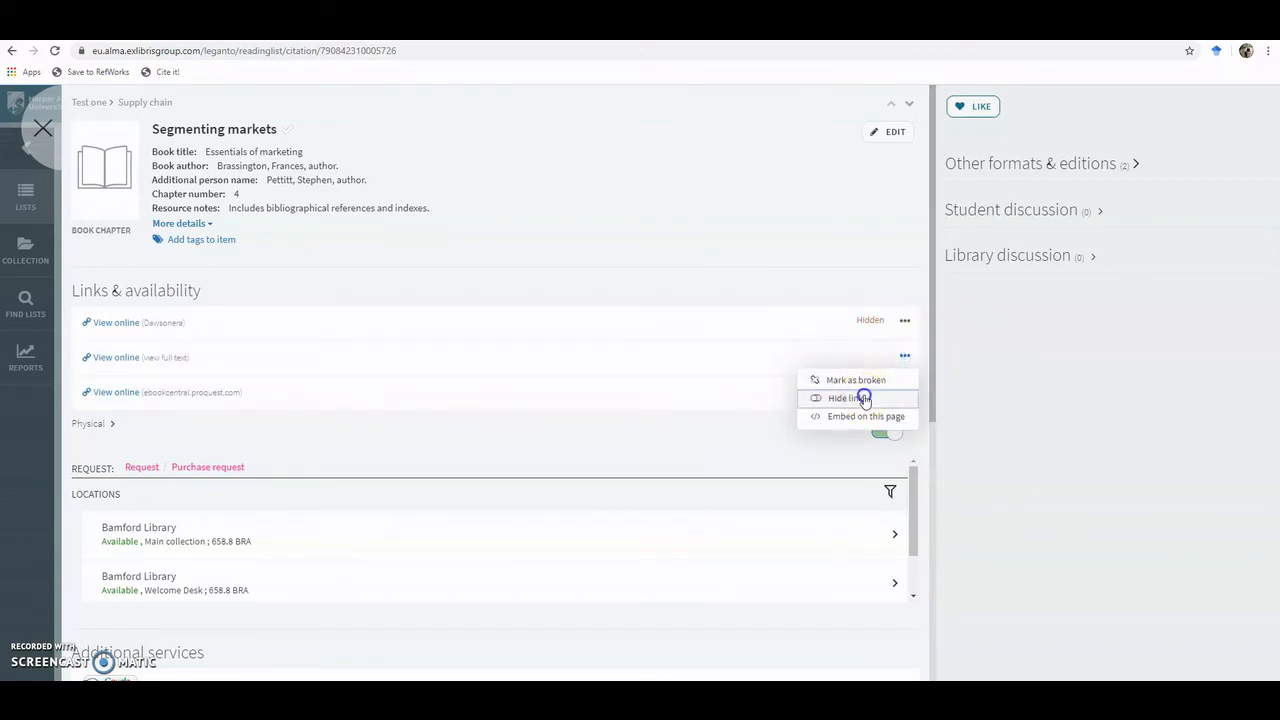
left_click(848, 398)
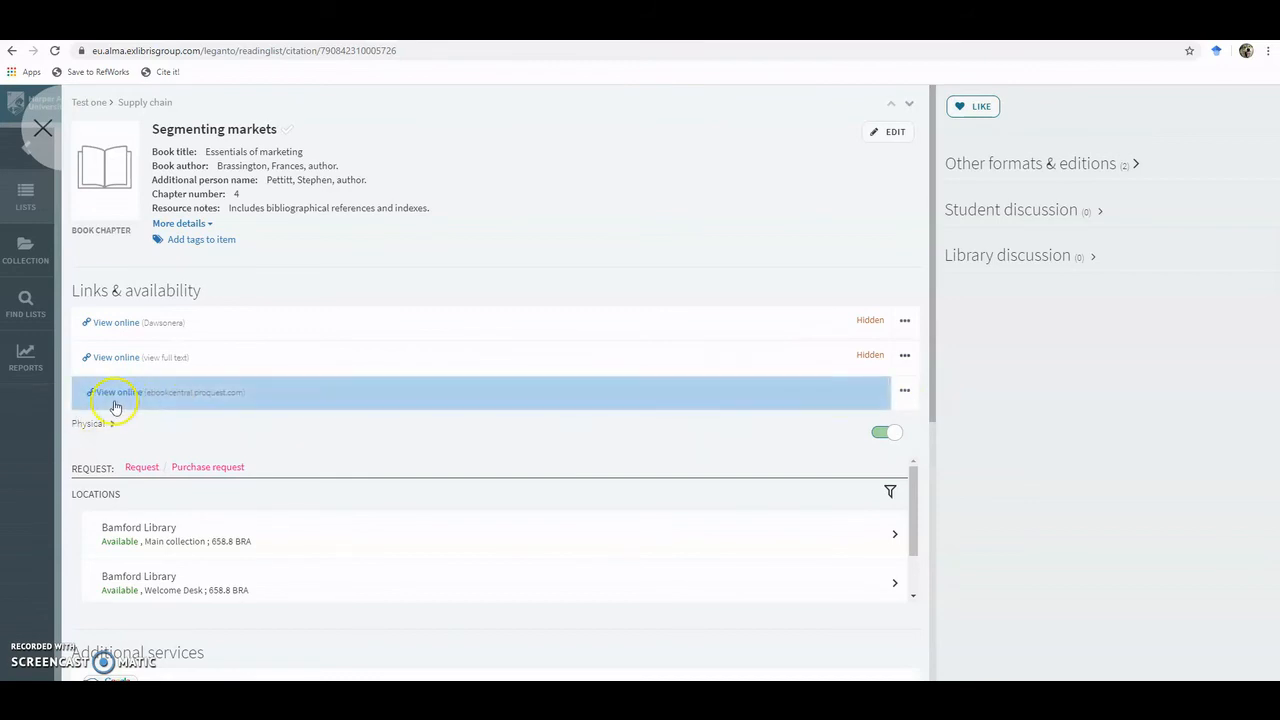
left_click(110, 392)
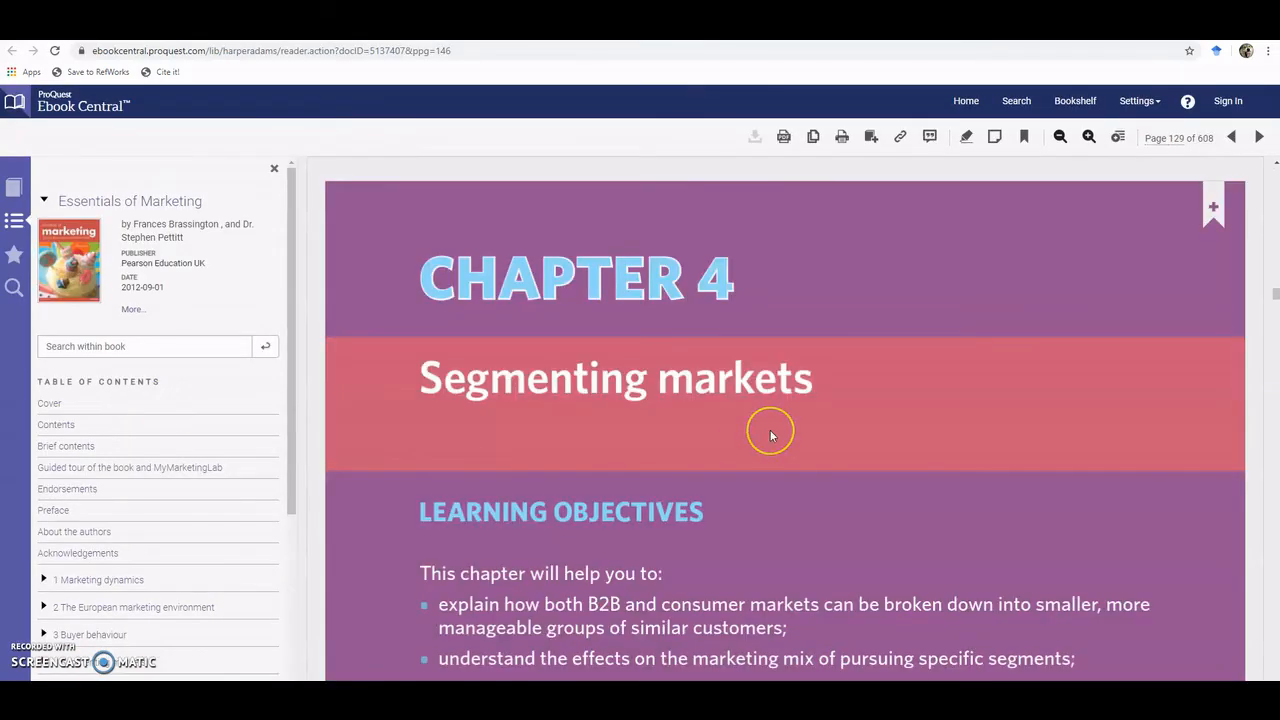
scroll("down", 3)
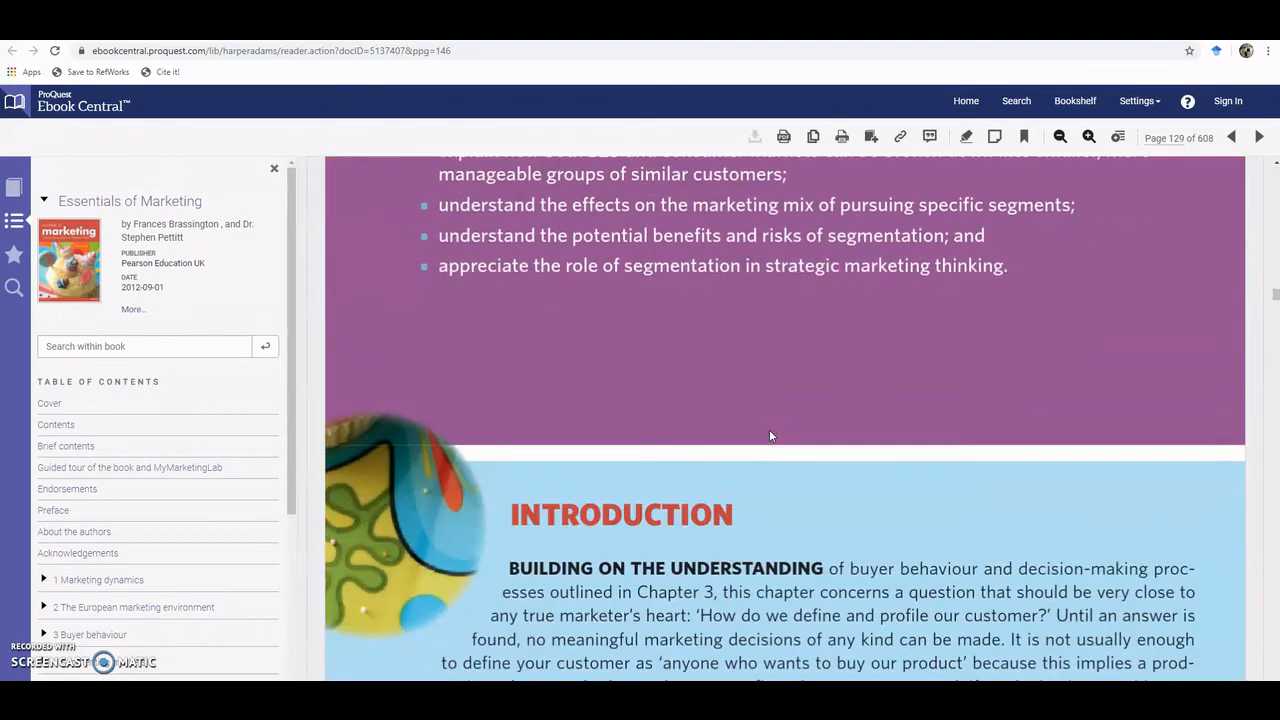